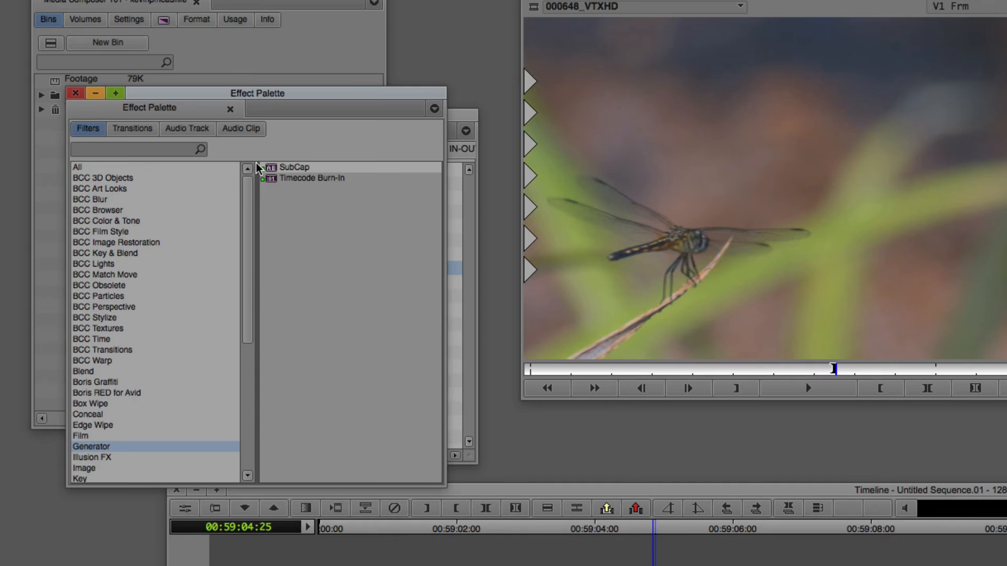
Scroll the Filters category list and show Shape Wipe effects: 4 Corners, Circle, Diamond.
scroll("down", 3)
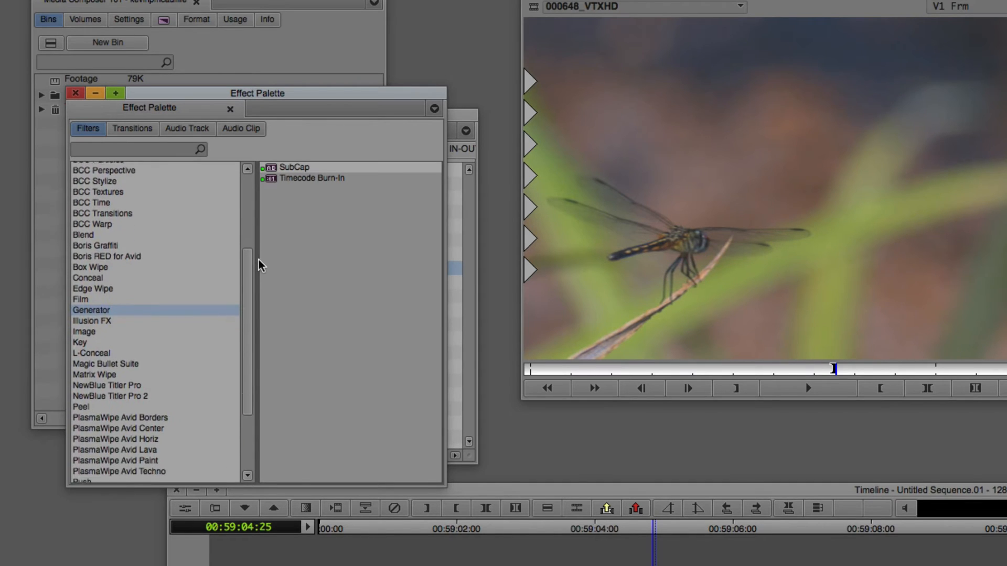
scroll("down", 3)
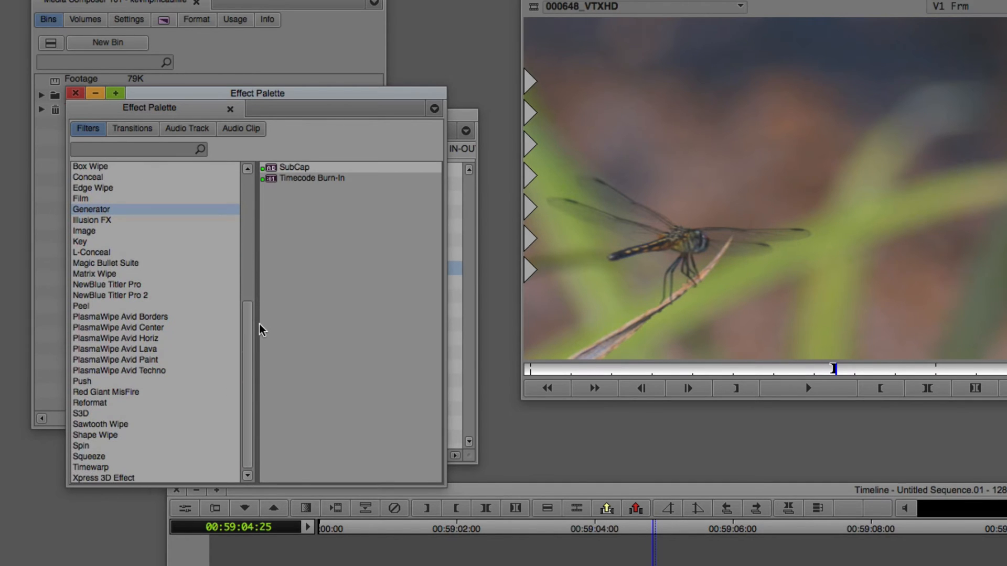
left_click(95, 435)
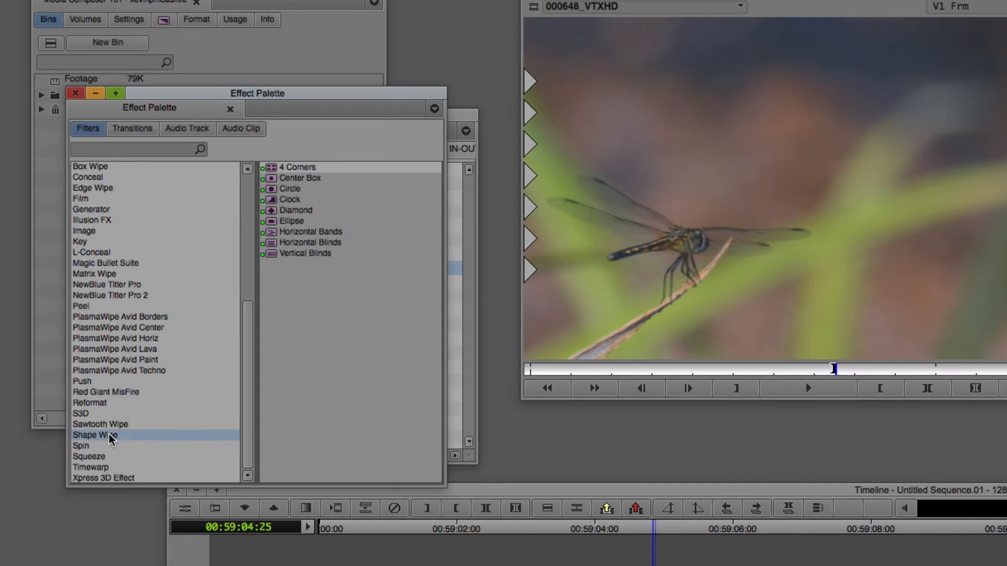
left_click(81, 446)
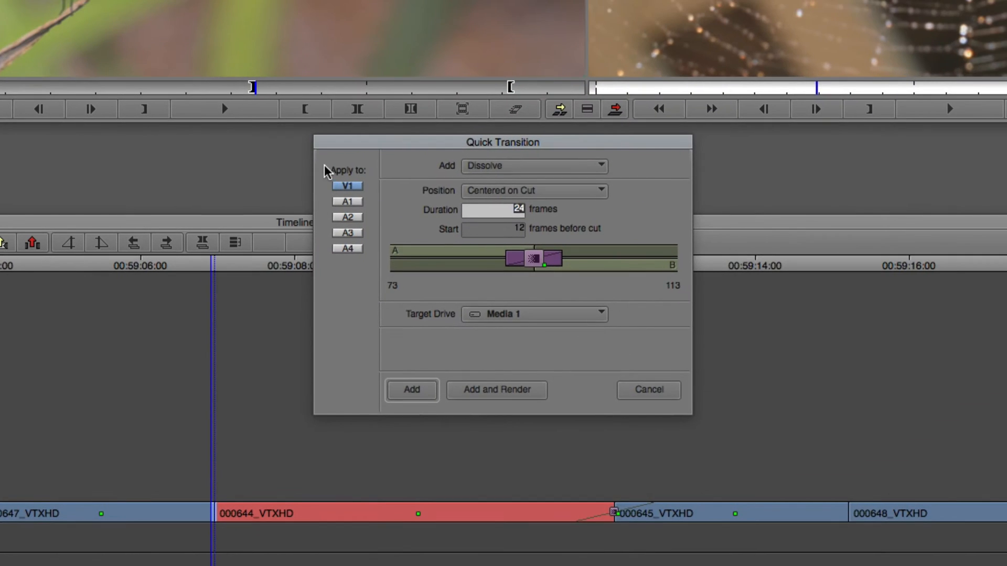
mouse_move(338, 296)
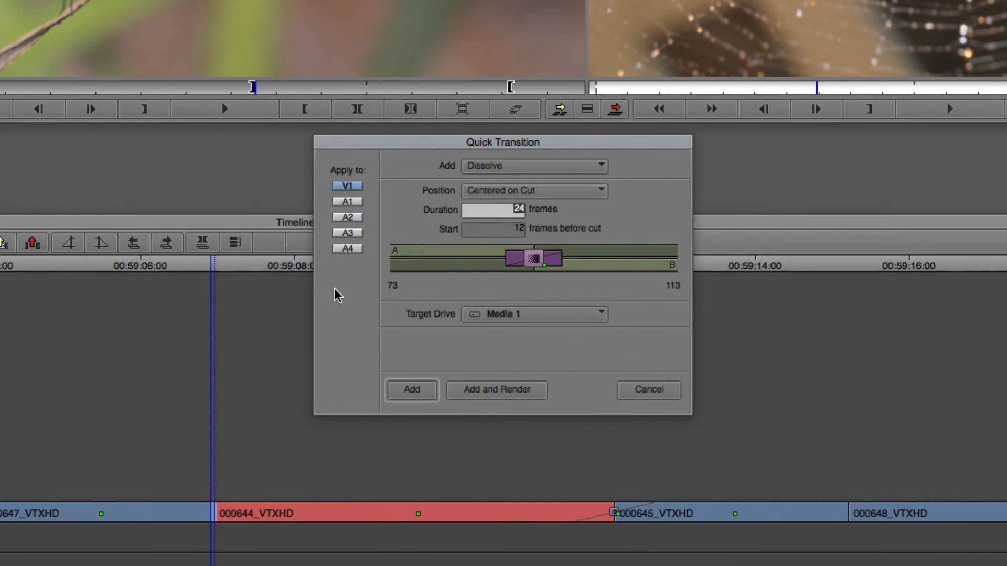
mouse_move(327, 309)
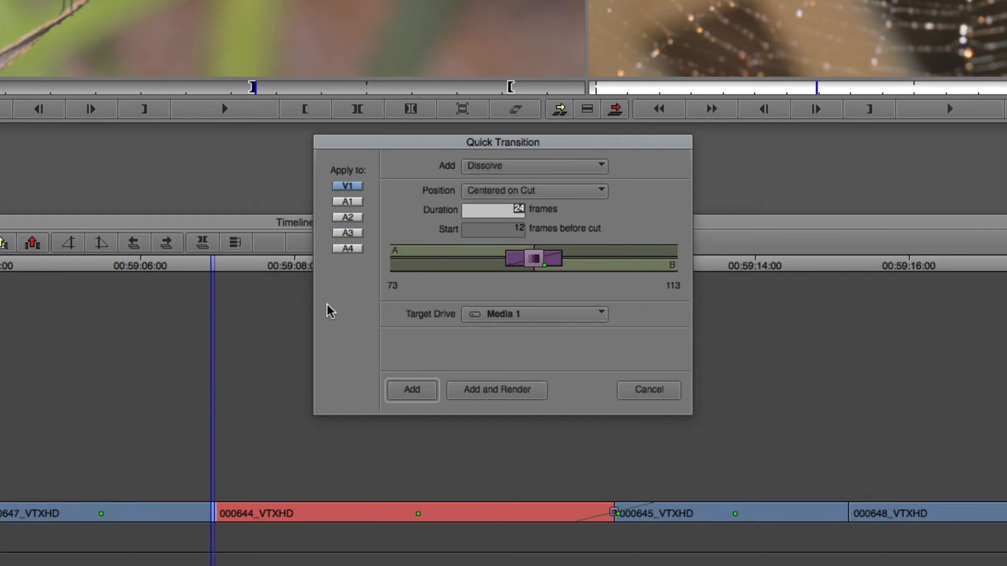
Limit the 24-frame dissolve to track V1 only and list its Position options.
left_click(348, 202)
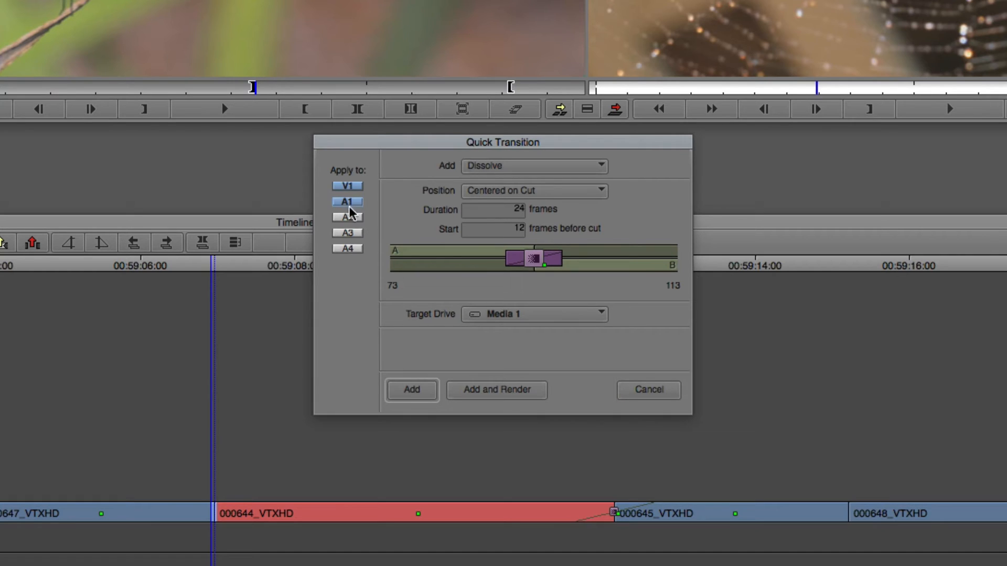
left_click(346, 233)
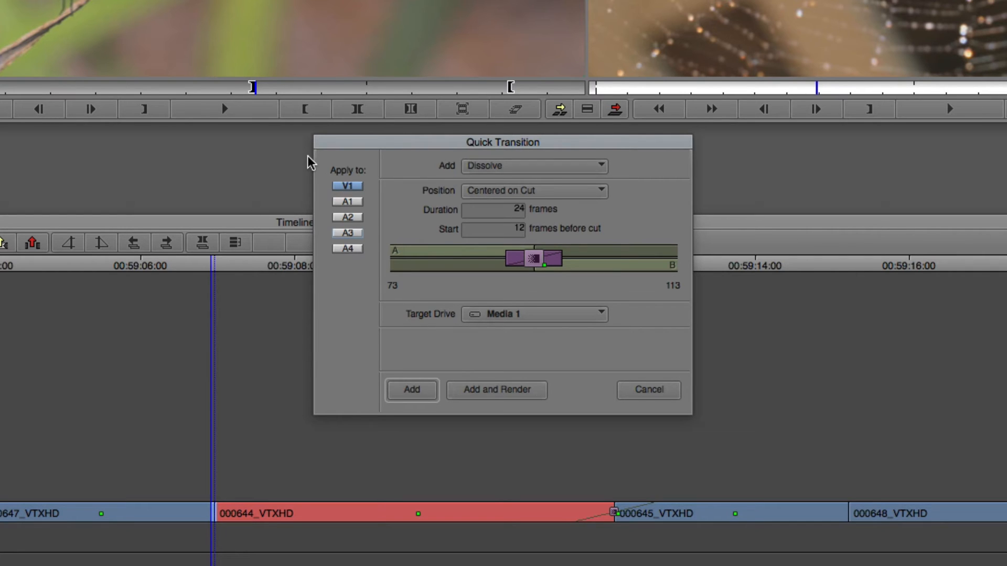
mouse_move(505, 193)
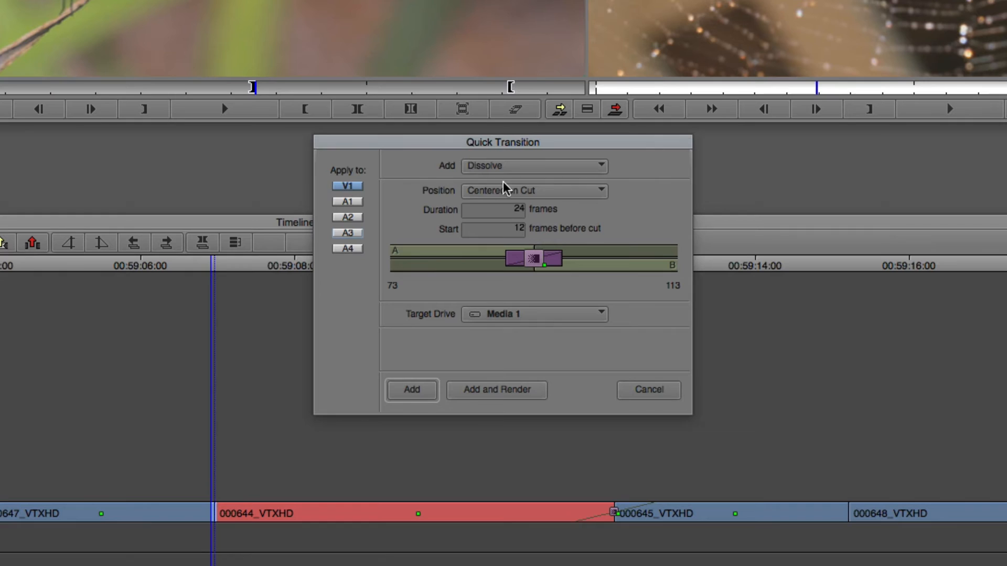
left_click(535, 165)
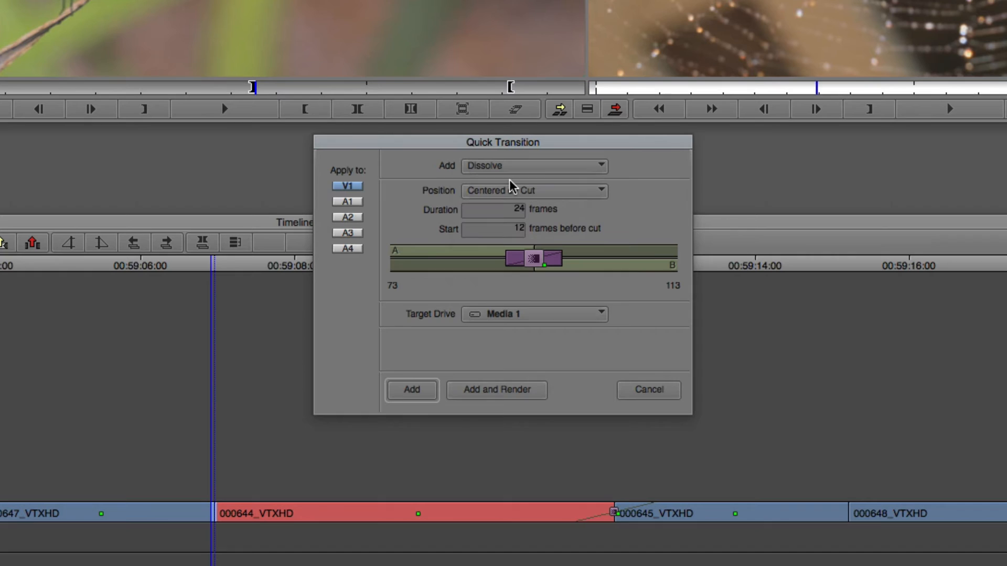
mouse_move(465, 214)
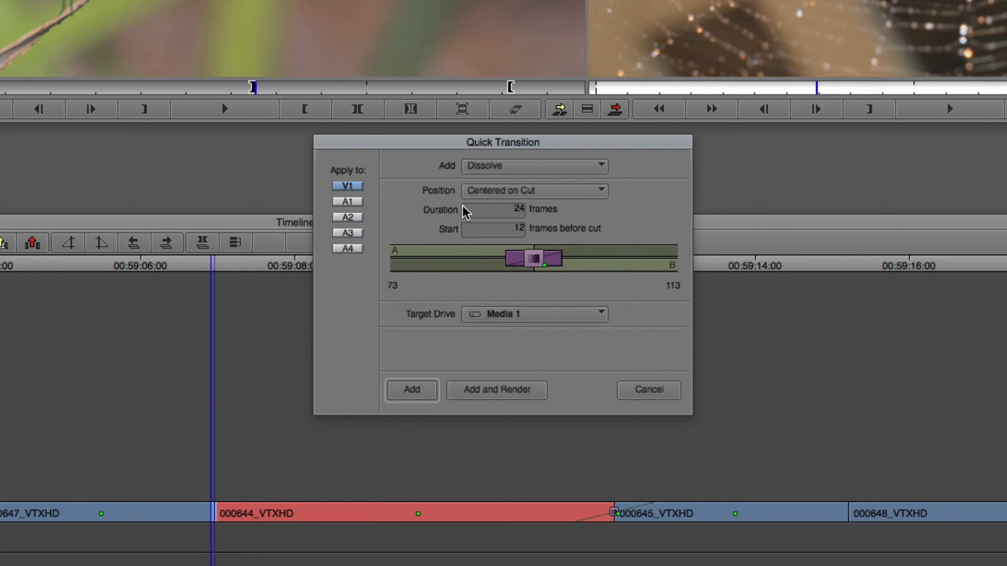
mouse_move(423, 184)
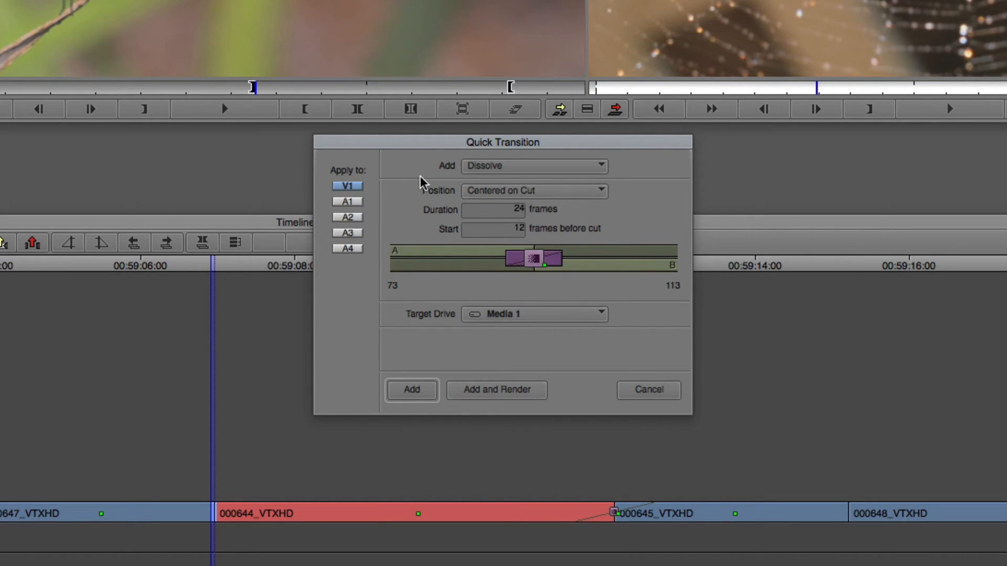
left_click(535, 190)
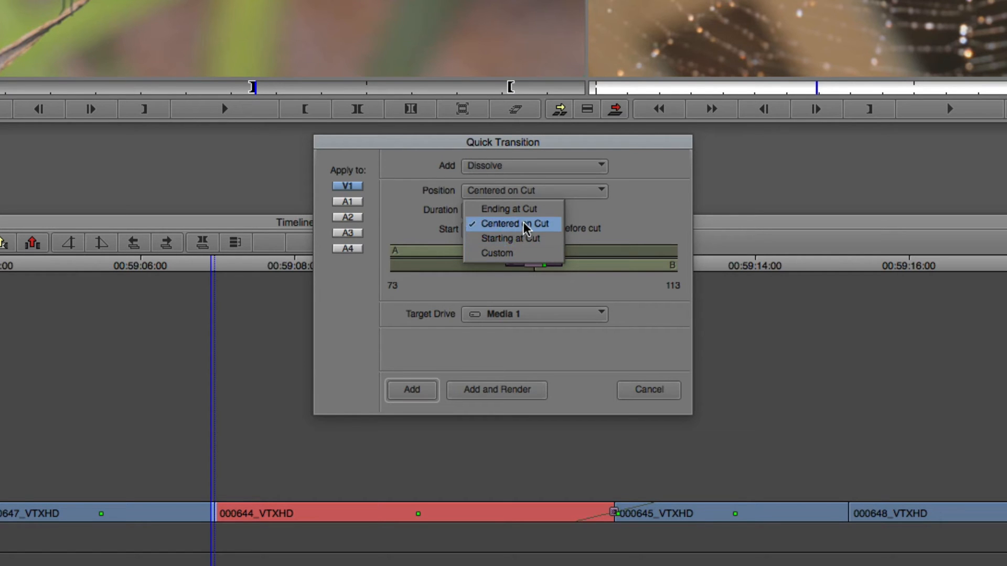
Drag the dissolve start to 4, 16, then 6 frames before the cut.
left_click(514, 224)
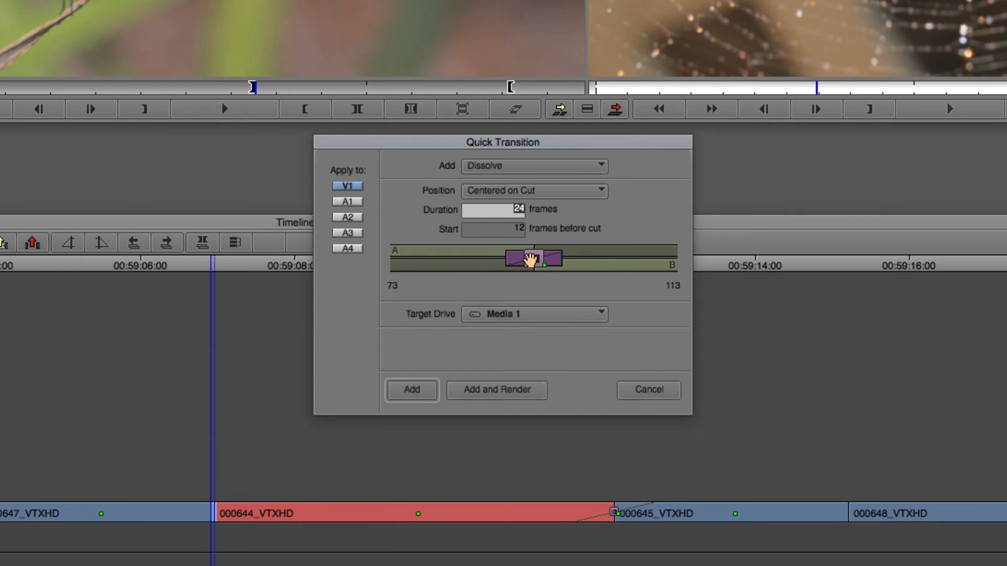
left_click_drag(531, 258, 549, 258)
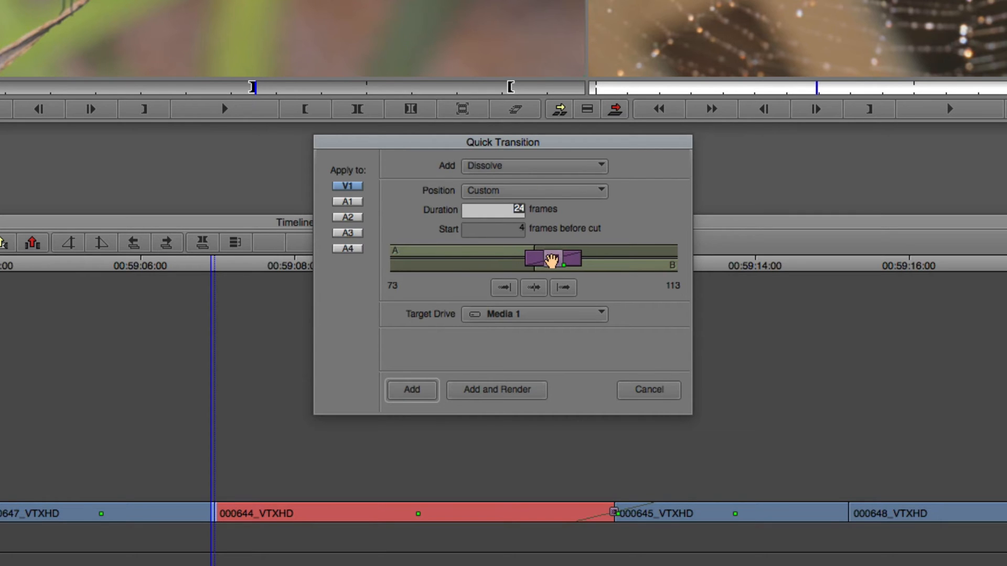
left_click_drag(549, 259, 517, 259)
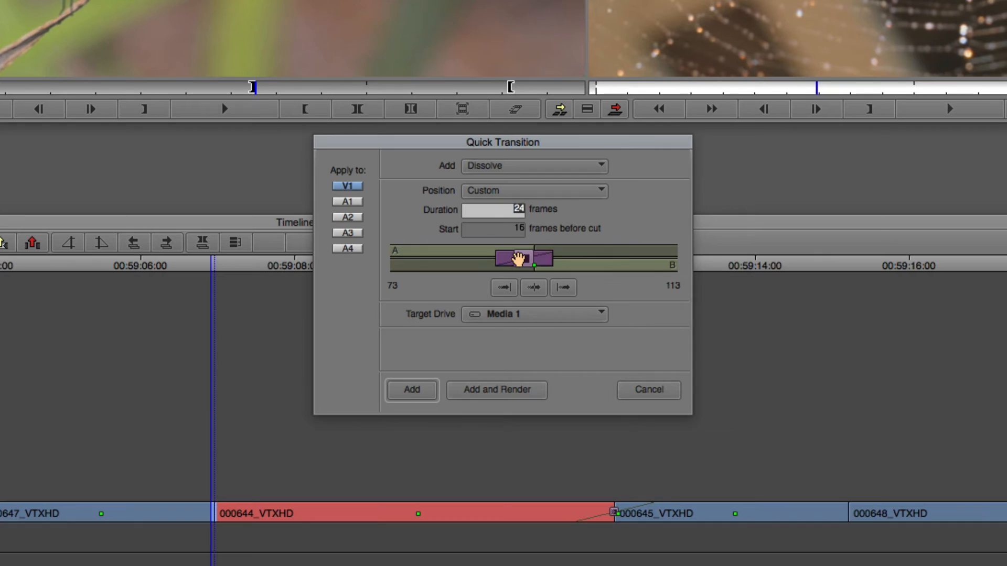
left_click_drag(517, 258, 545, 258)
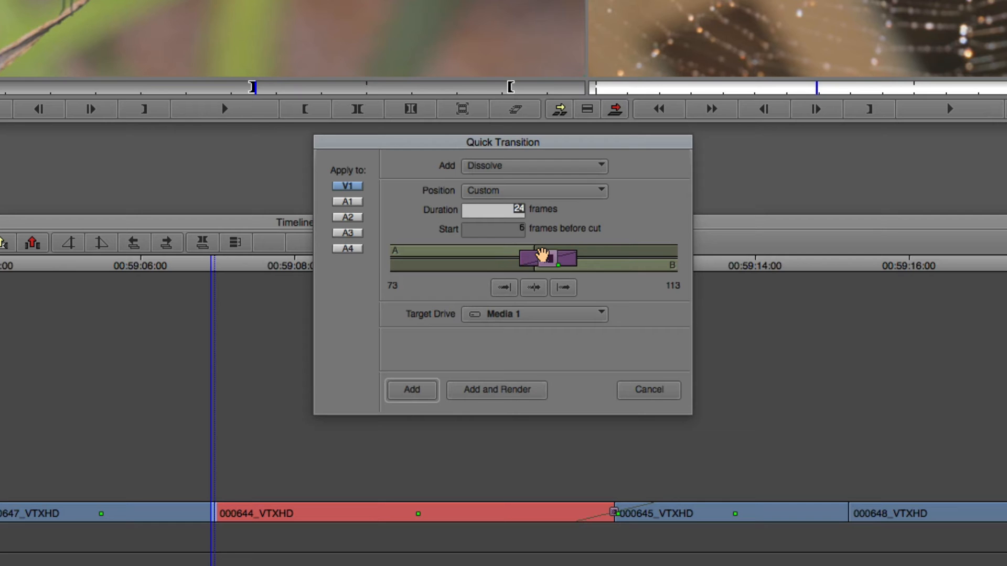
Try end-at-cut and centered placements, leaving the dissolve starting 12 frames before the cut.
left_click(503, 288)
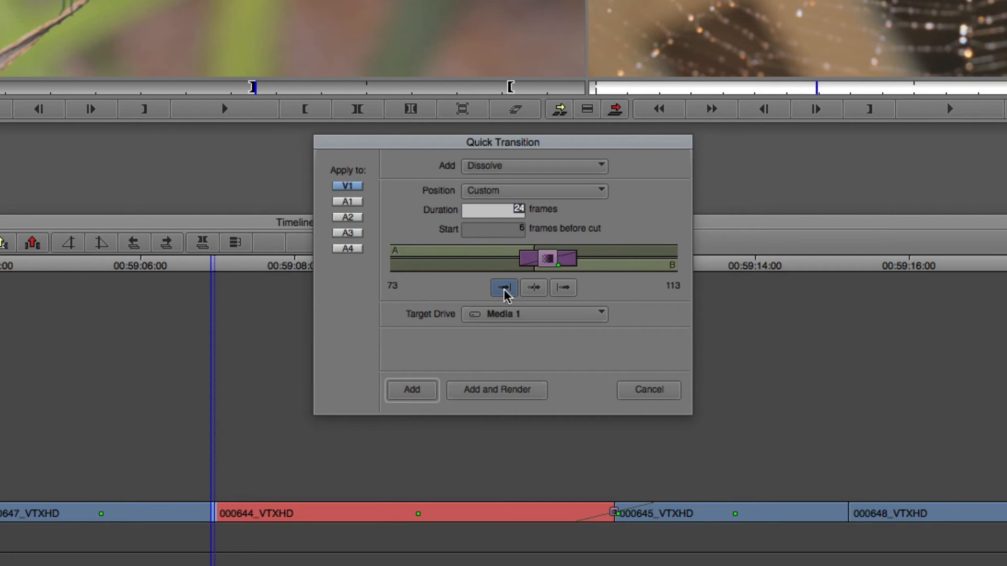
left_click(534, 288)
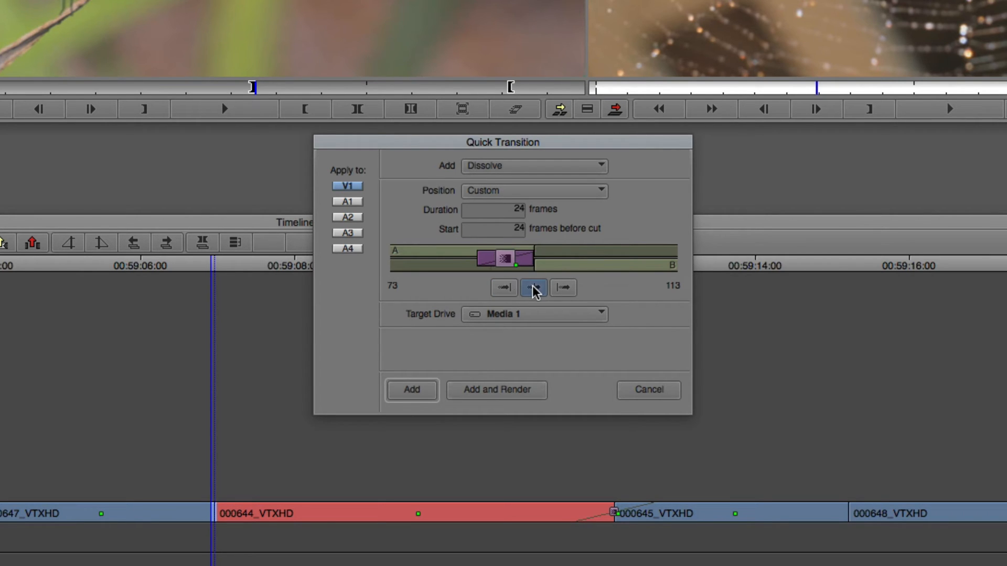
left_click(533, 287)
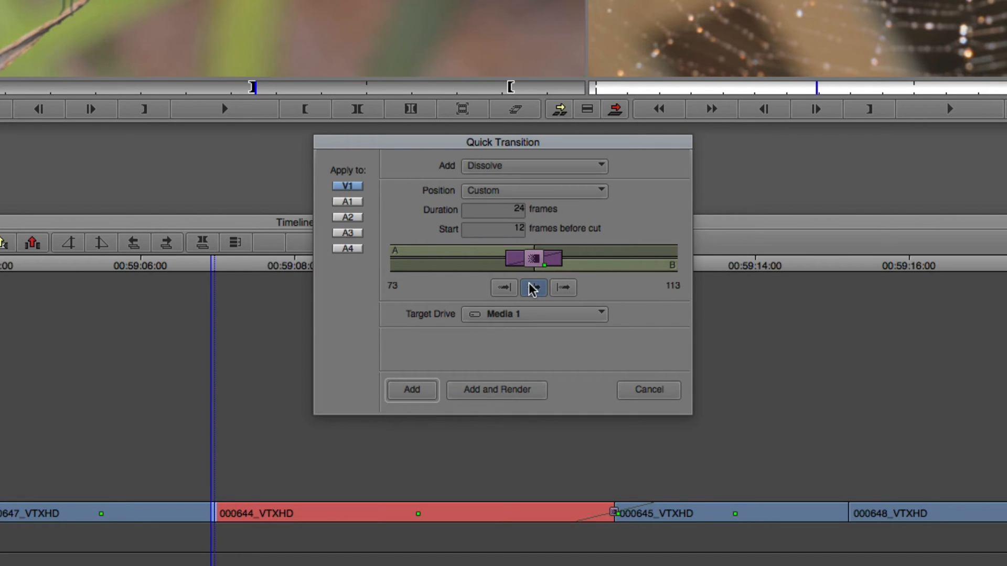
left_click(564, 288)
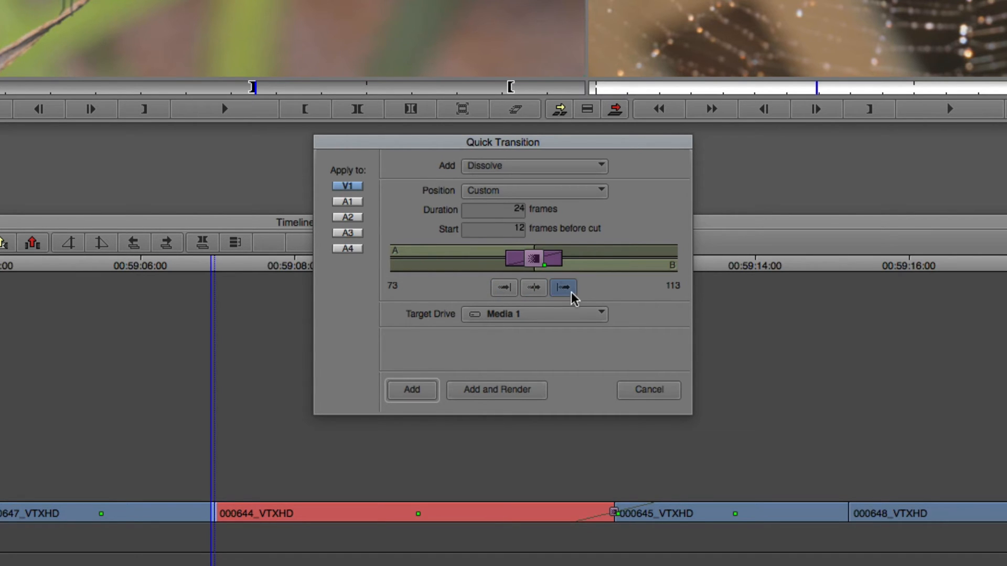
mouse_move(460, 282)
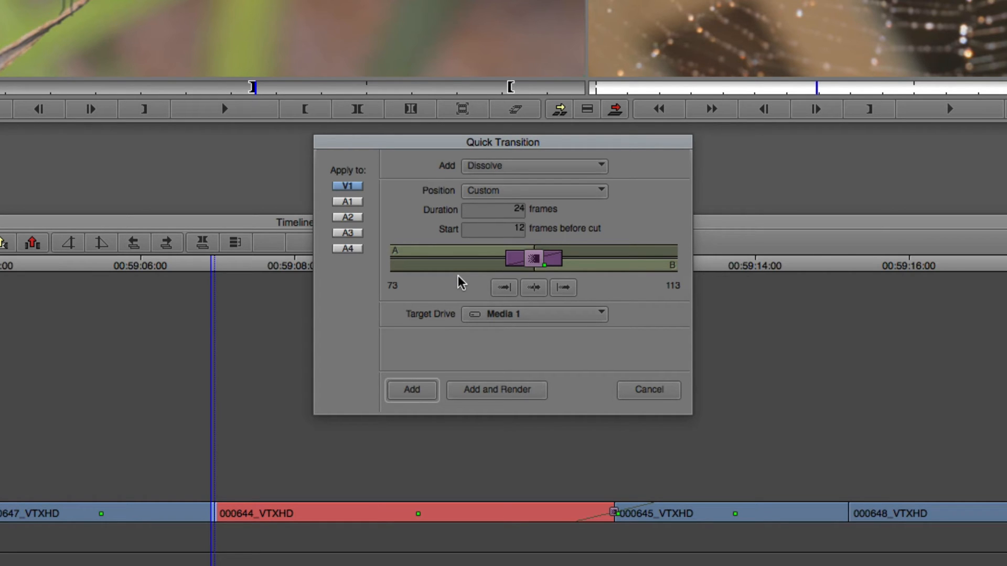
mouse_move(511, 326)
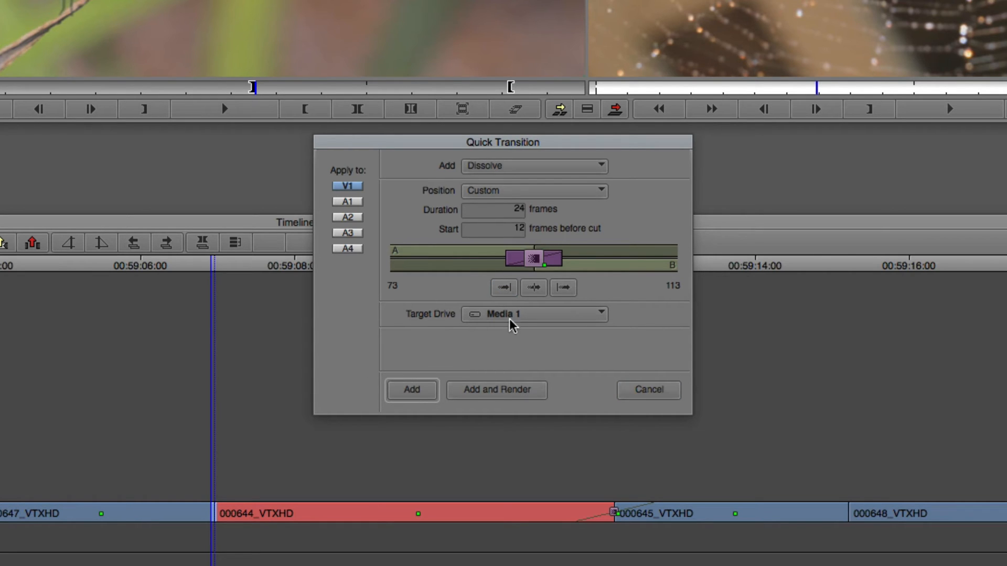
mouse_move(460, 327)
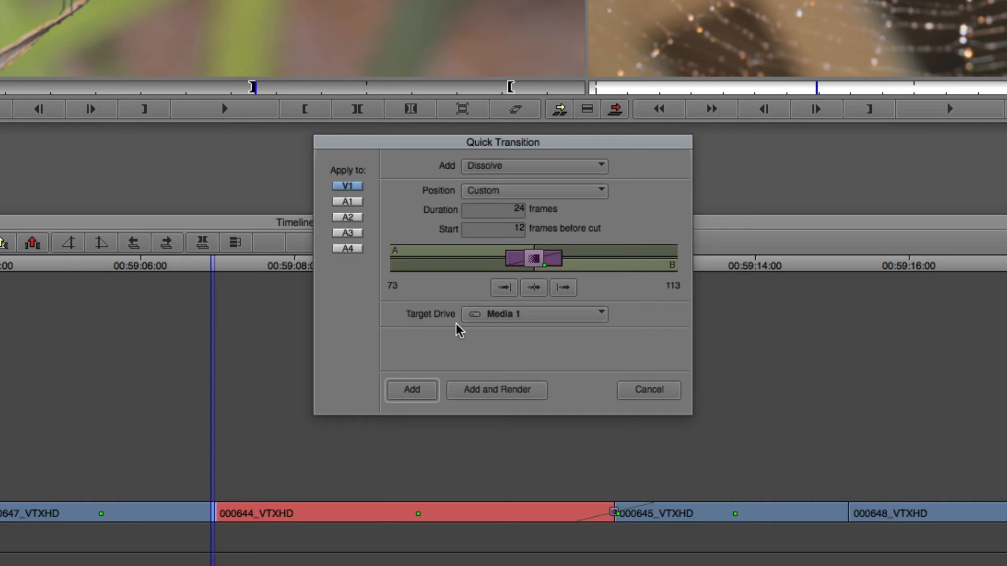
mouse_move(649, 395)
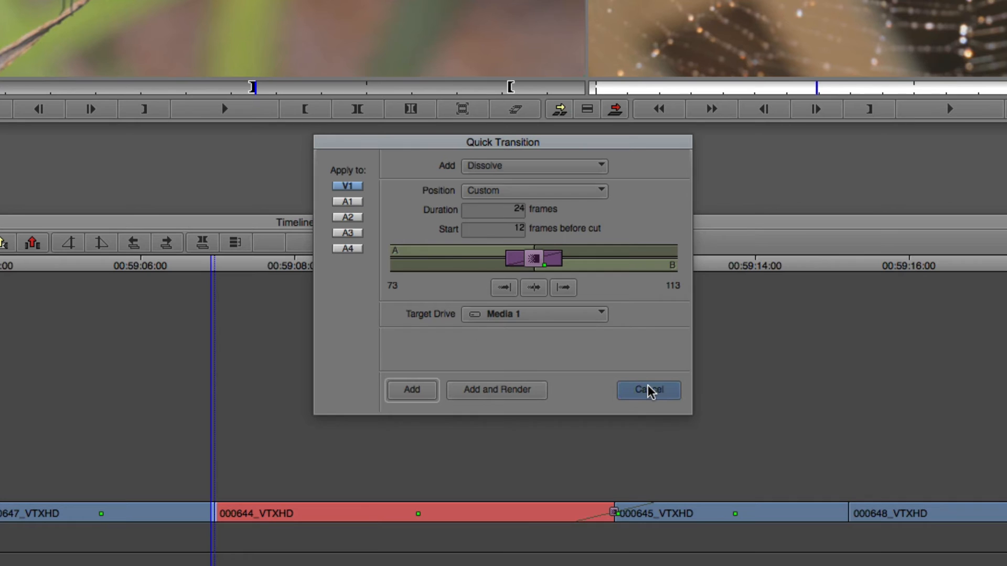
Cancel the custom dissolve settings and reopen Quick Transition from the Timeline.
left_click(649, 390)
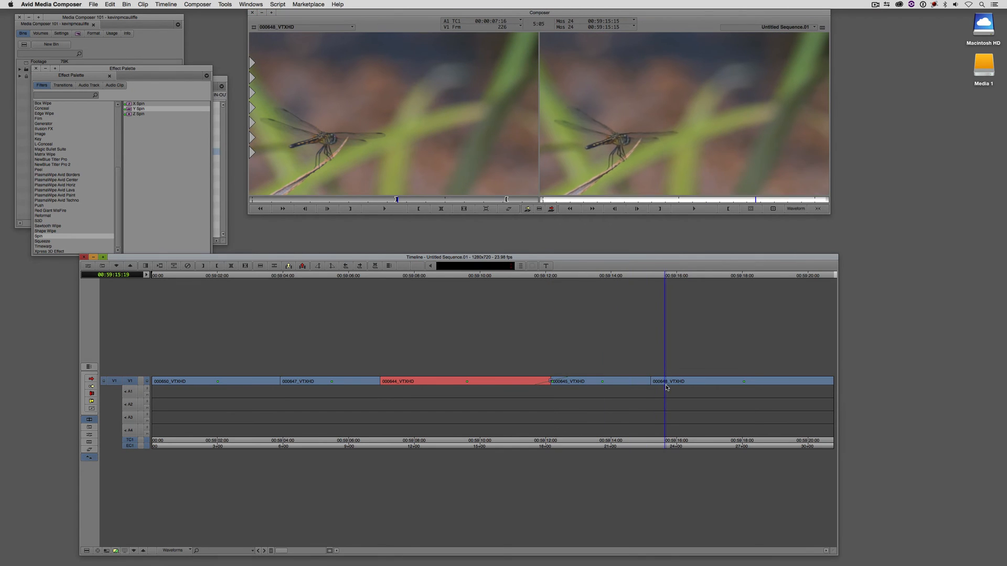
left_click(551, 381)
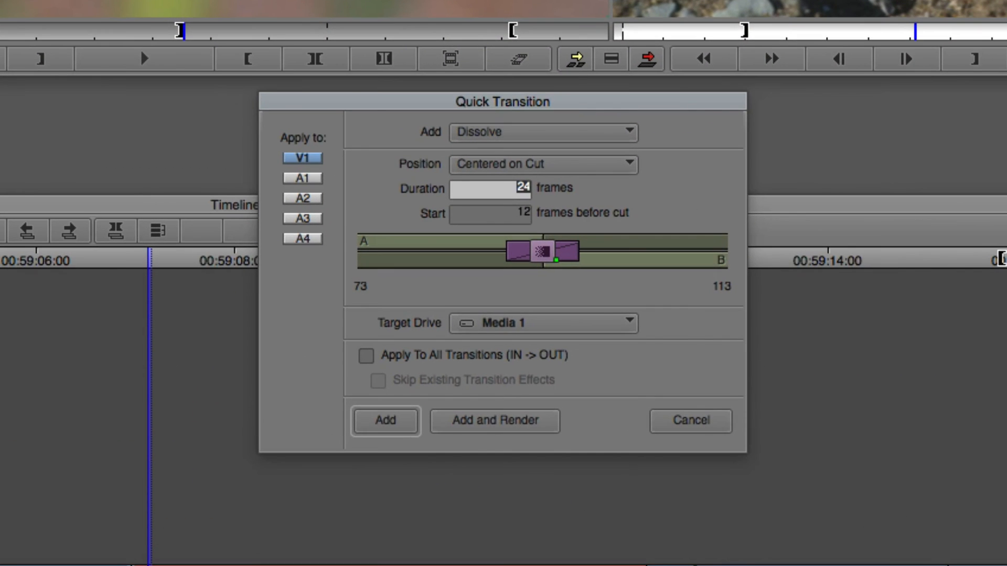
mouse_move(323, 377)
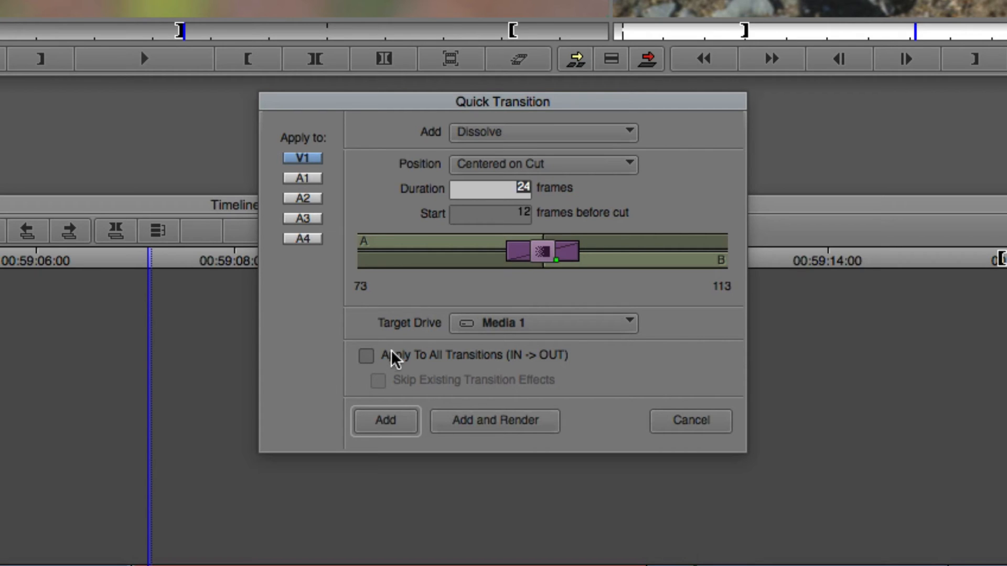
Add 12-frame centered dissolves to all marked cuts, skipping existing transition effects.
left_click(366, 357)
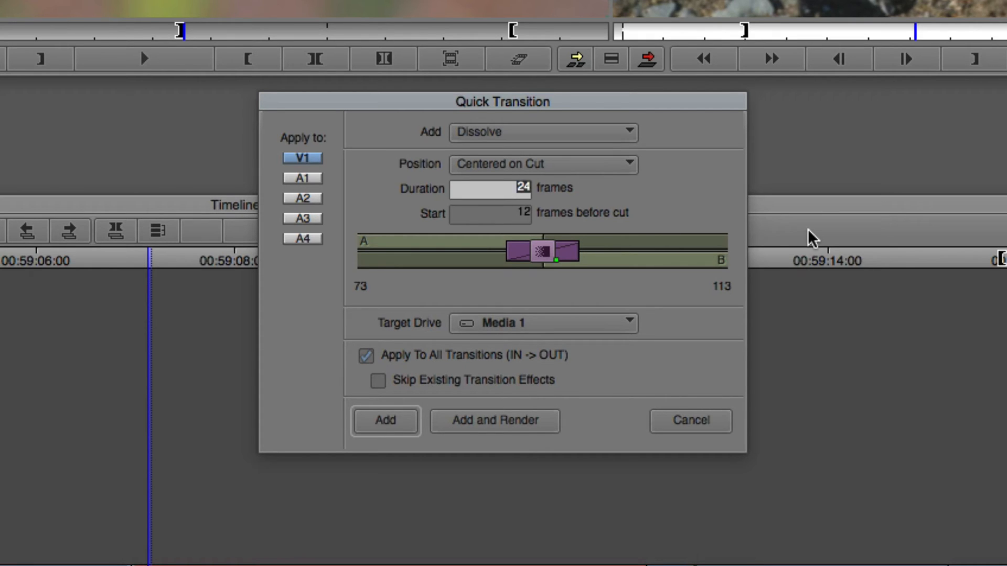
type("12")
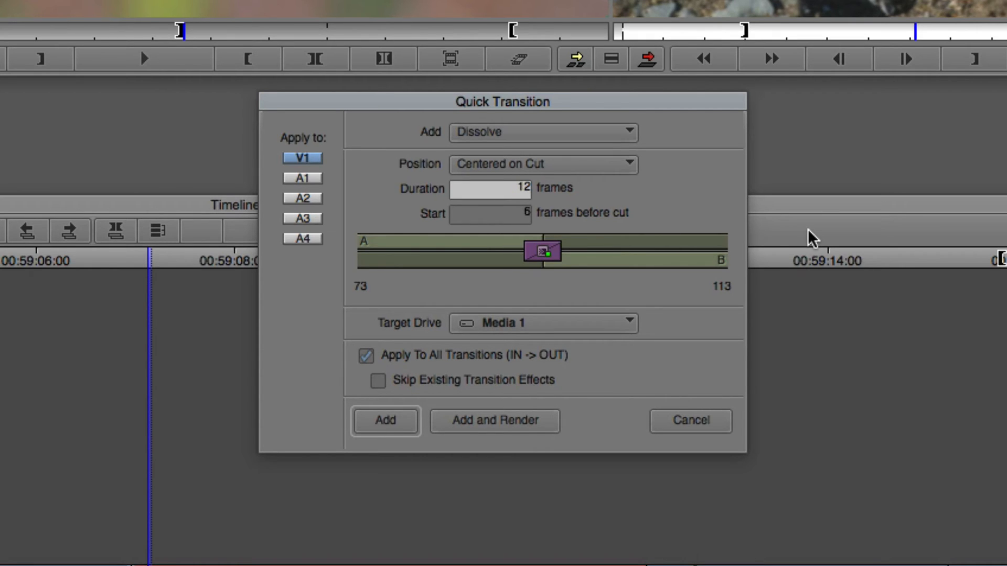
mouse_move(365, 357)
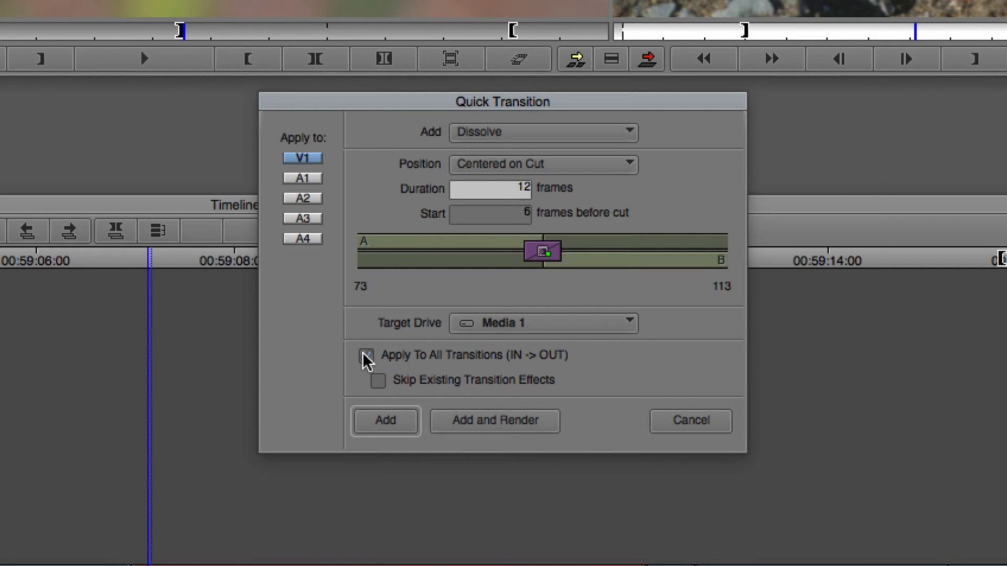
left_click(367, 356)
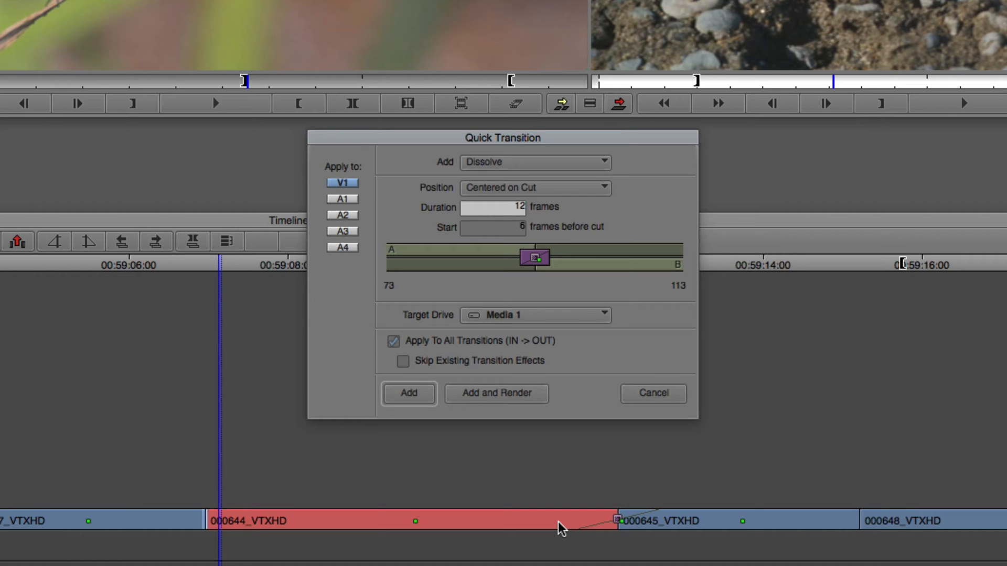
mouse_move(579, 537)
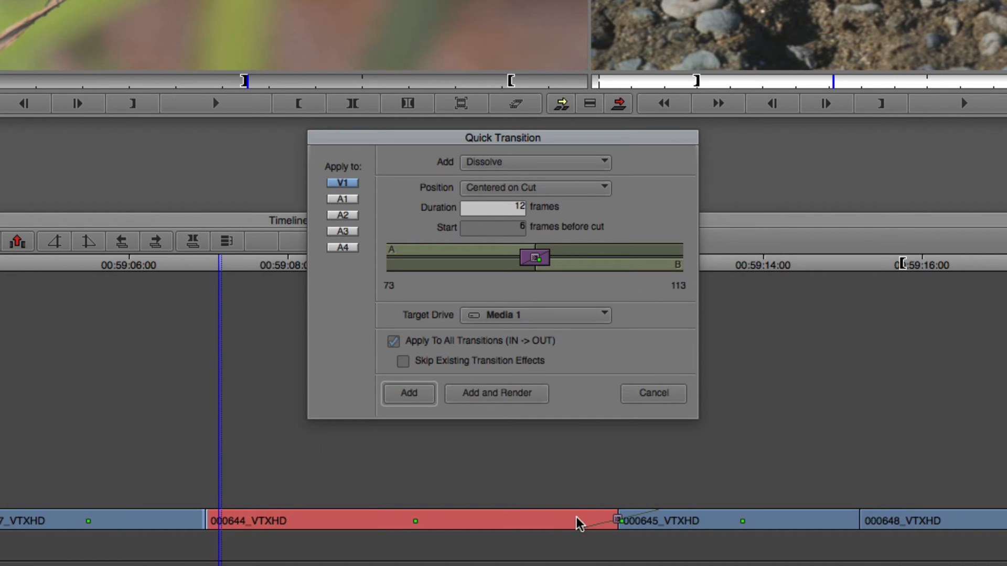
left_click(403, 361)
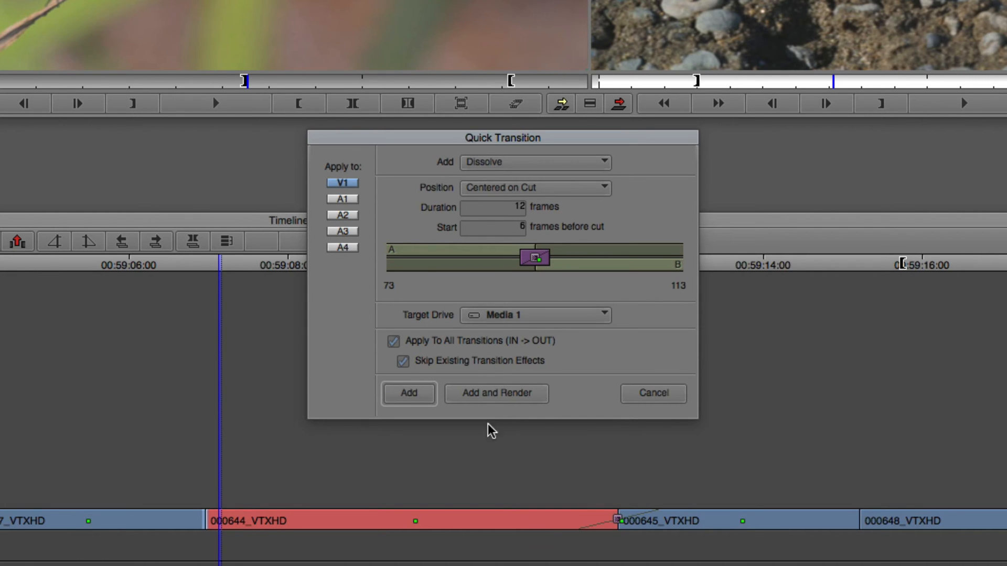
left_click(653, 394)
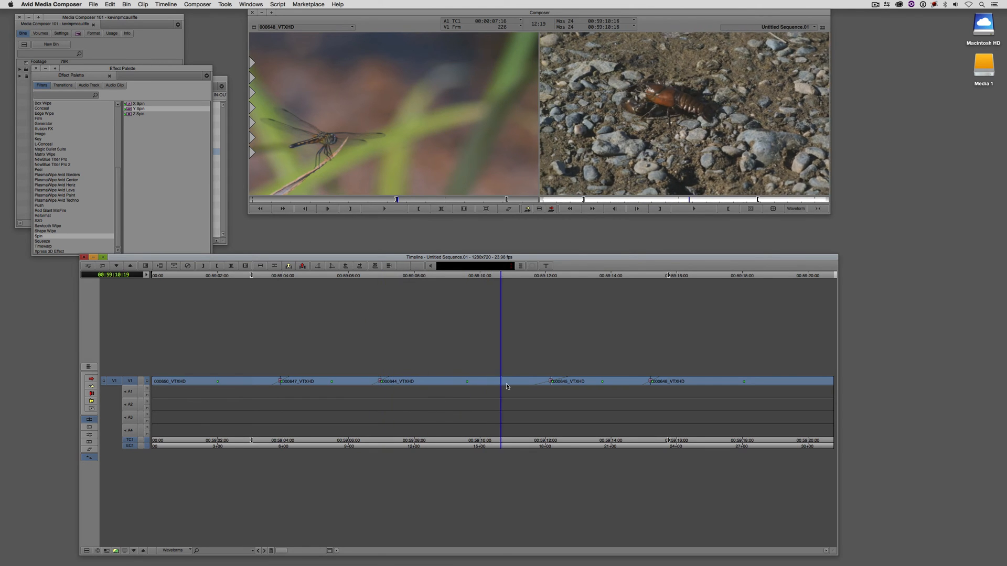
Move to the cut before clip 000648 in the Timeline.
left_click(547, 382)
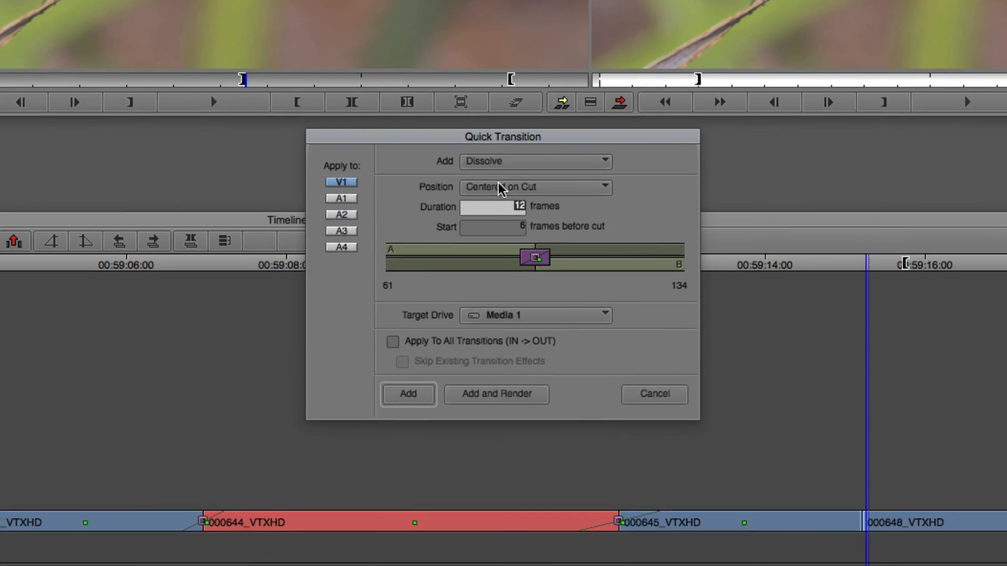
Add a 5-frame Dip to Color transition at the cut into clip 000648.
left_click(535, 162)
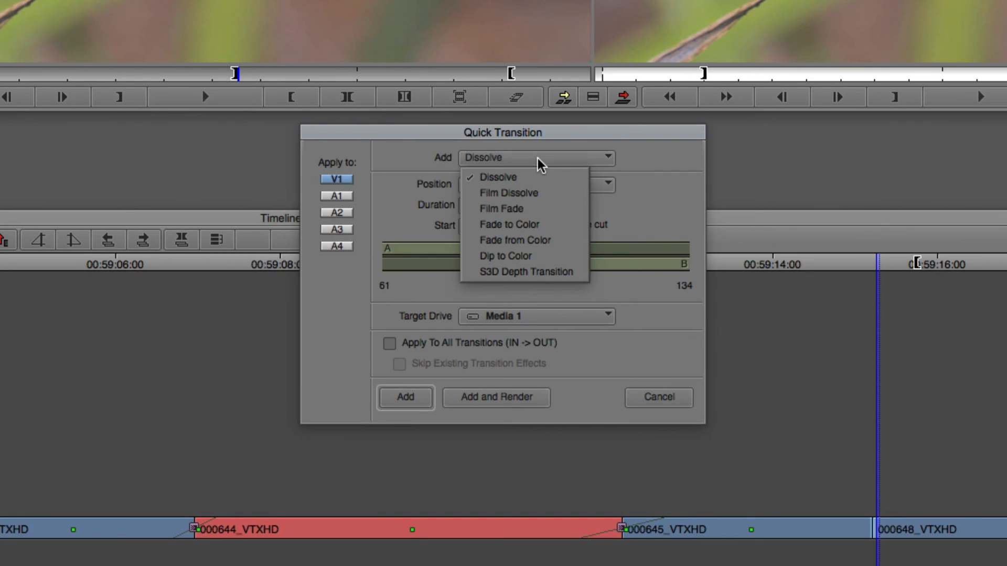
left_click(505, 256)
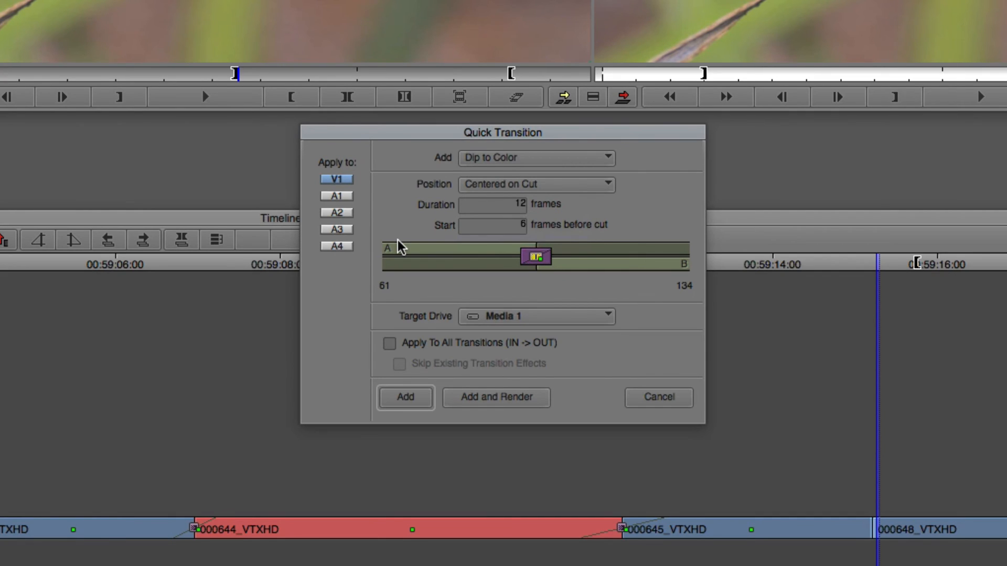
mouse_move(626, 281)
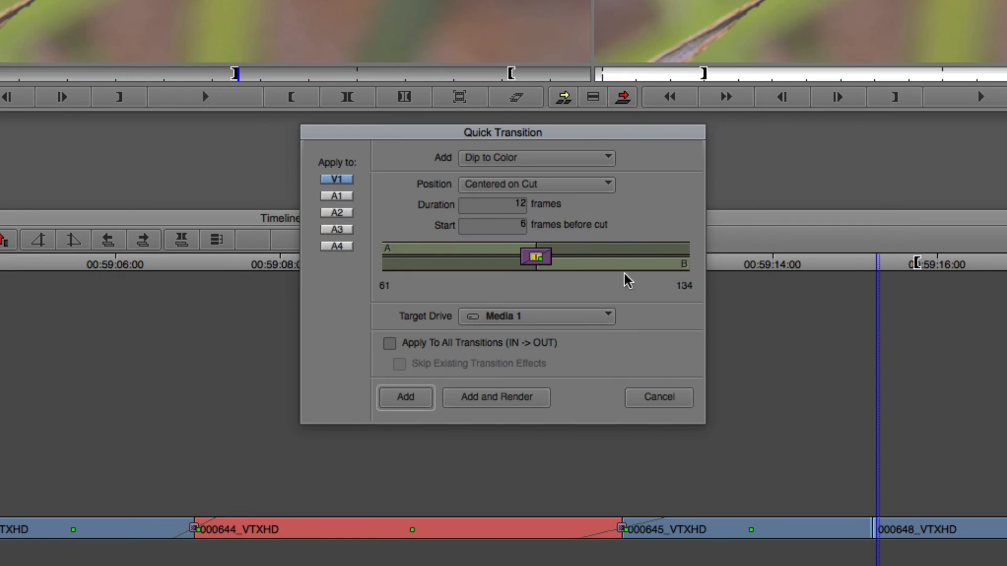
mouse_move(617, 276)
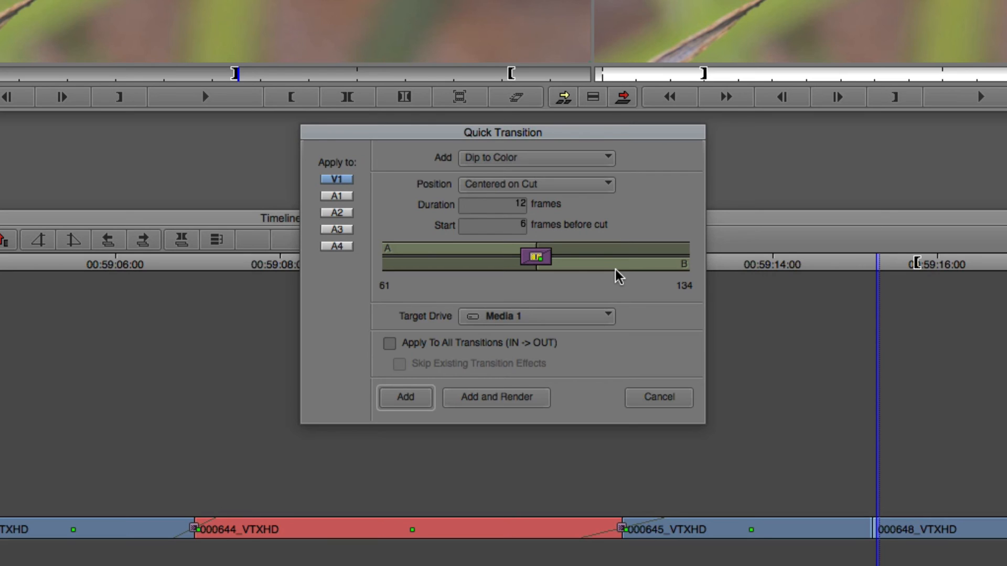
mouse_move(513, 215)
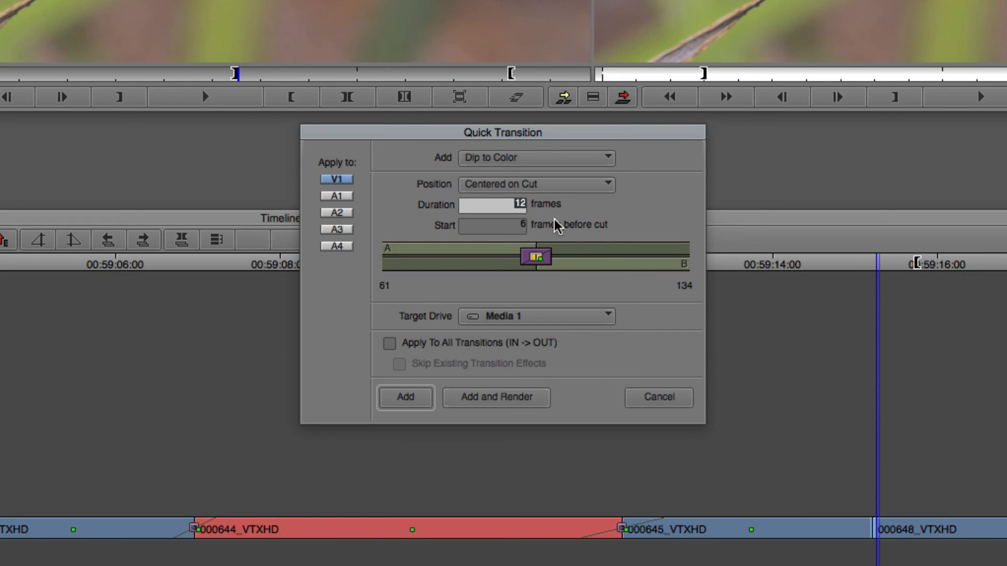
left_click_drag(550, 257, 538, 260)
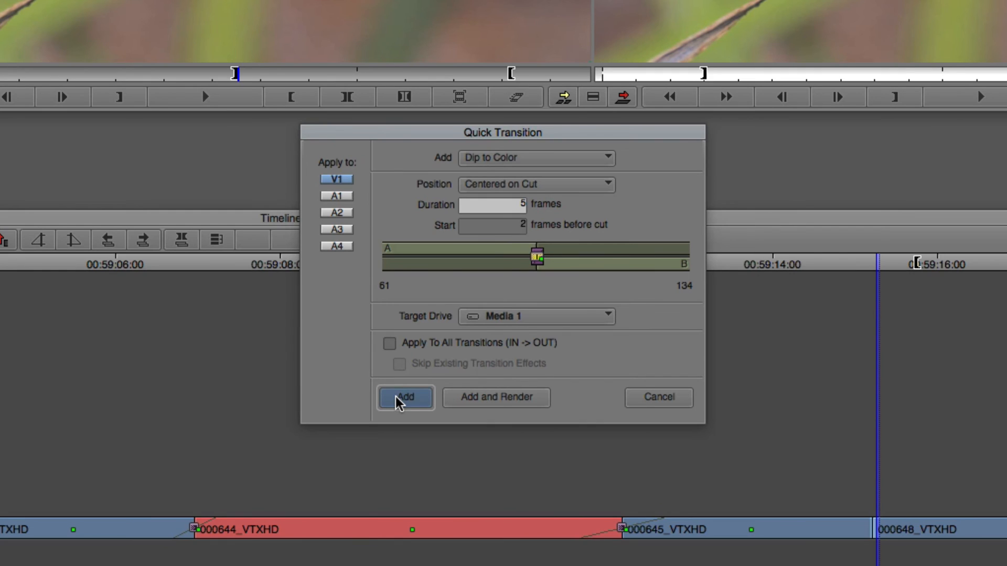
left_click(406, 397)
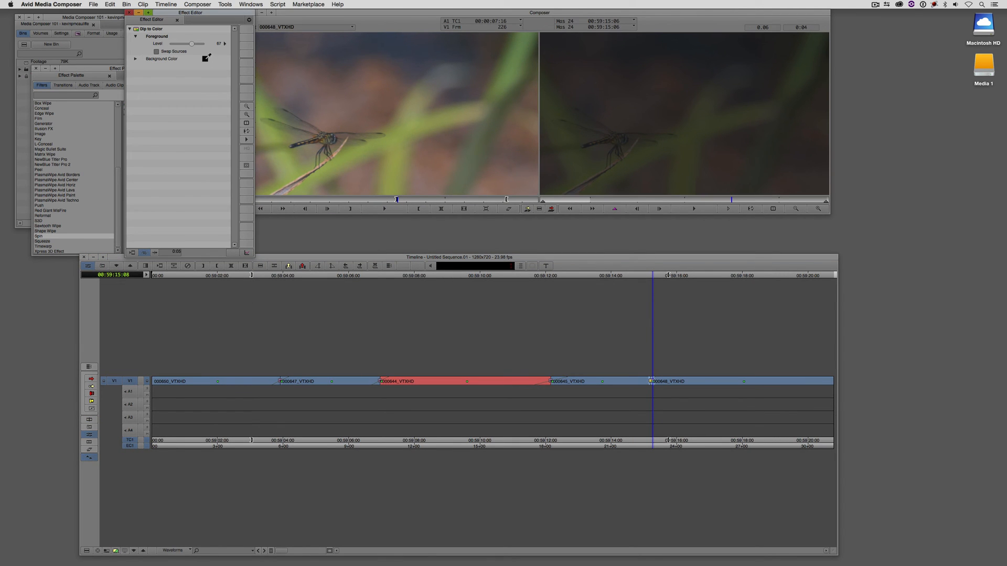
Open the Dip to Color background colour setting in the effect editor.
left_click(205, 59)
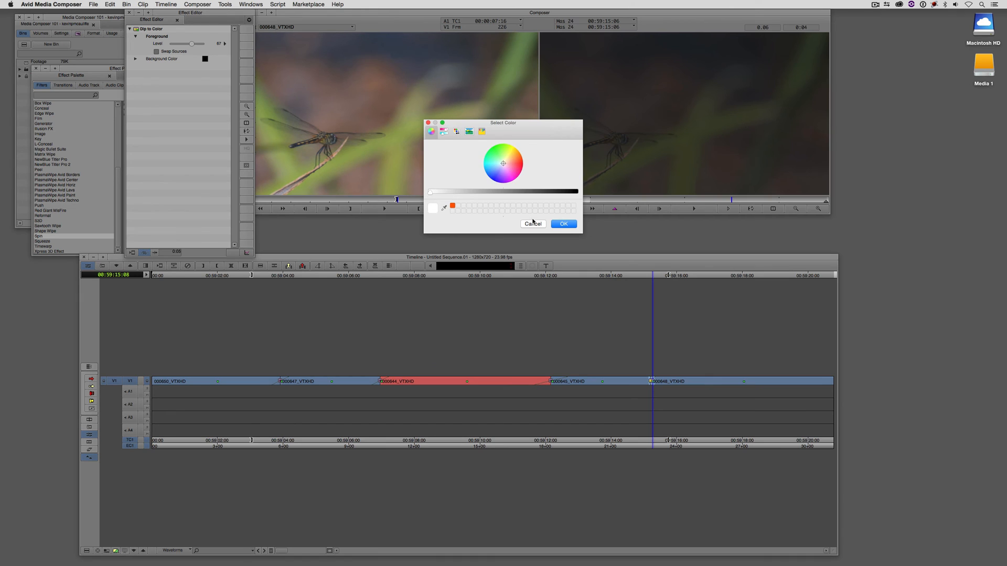
left_click(564, 224)
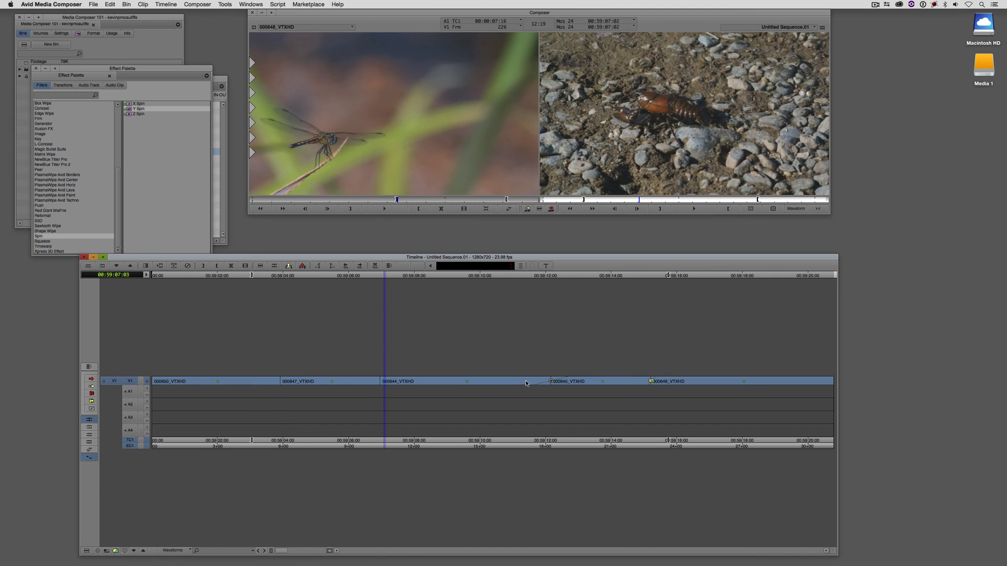
left_click(554, 381)
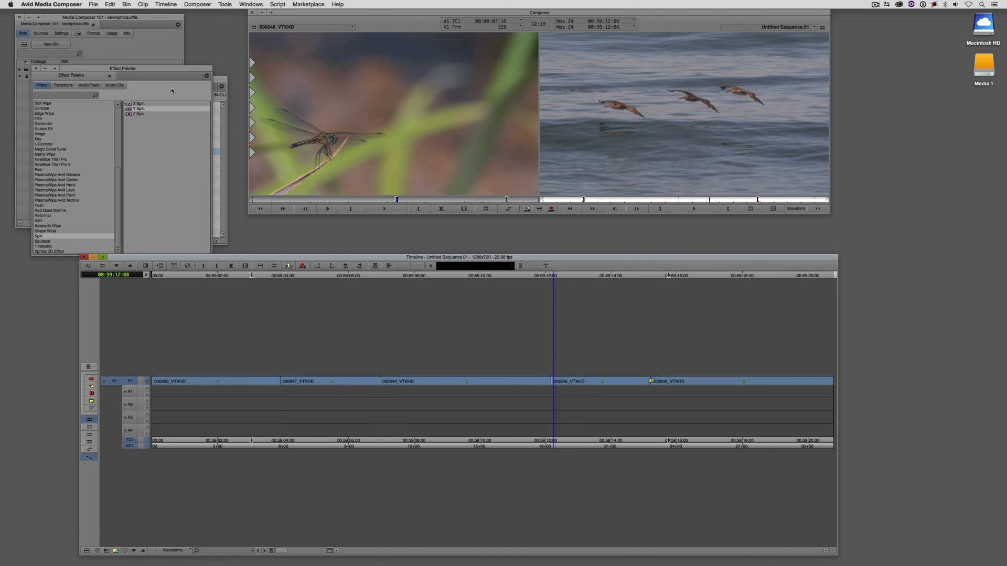